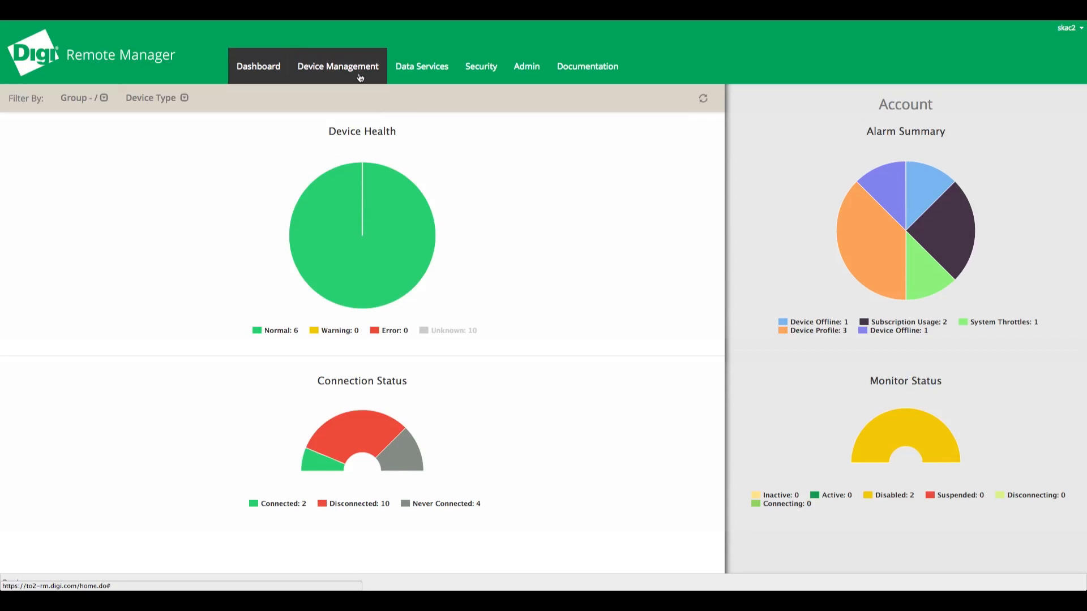
Show the empty device Profiles list under Device Management
{"action": "left_click", "coordinate": [337, 65]}
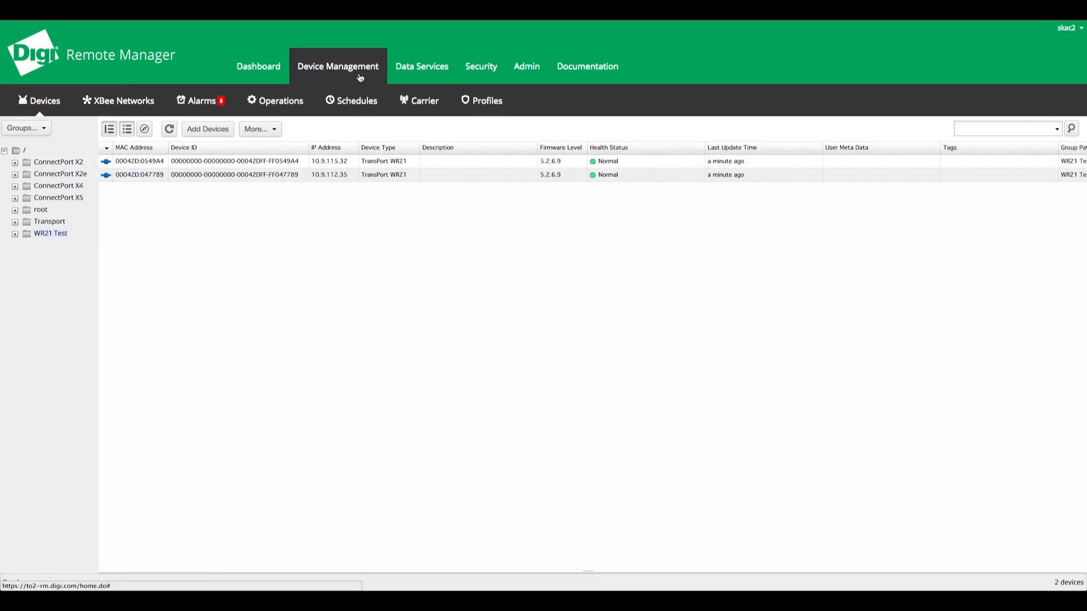
{"action": "mouse_move", "coordinate": [481, 101]}
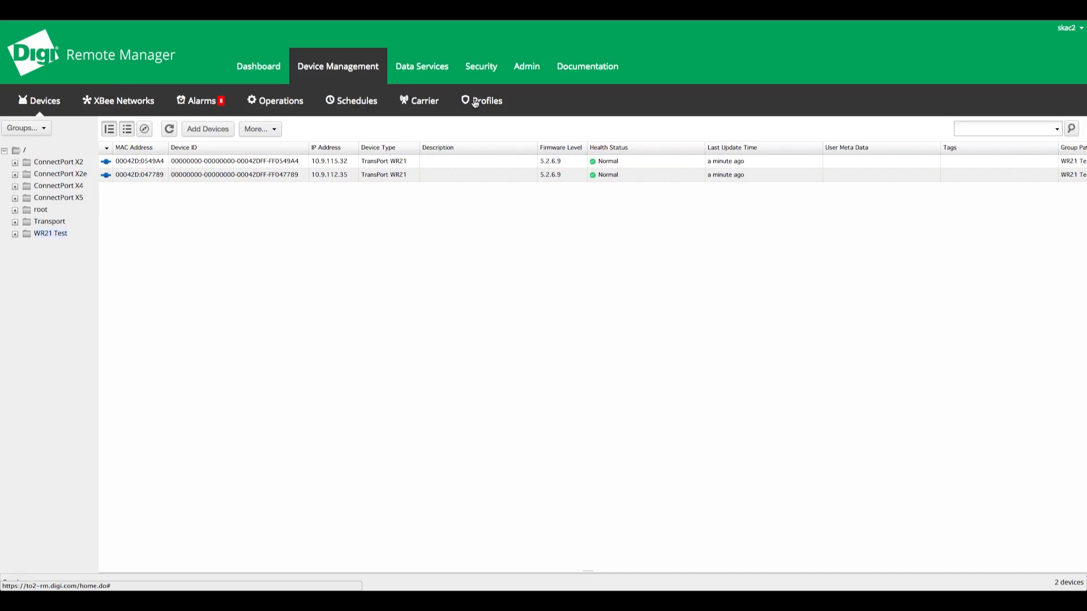
{"action": "left_click", "coordinate": [485, 101]}
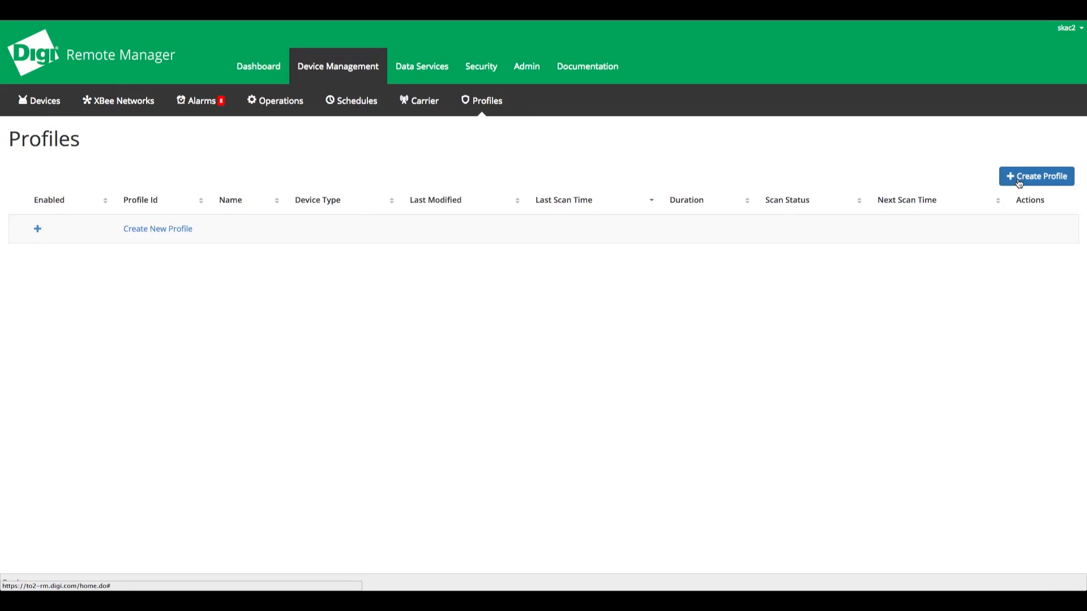
Create profile 'Demo', description 'Demo', based on the first WR21 Test device 00:04:2D:05:49:A4
{"action": "left_click", "coordinate": [1037, 177]}
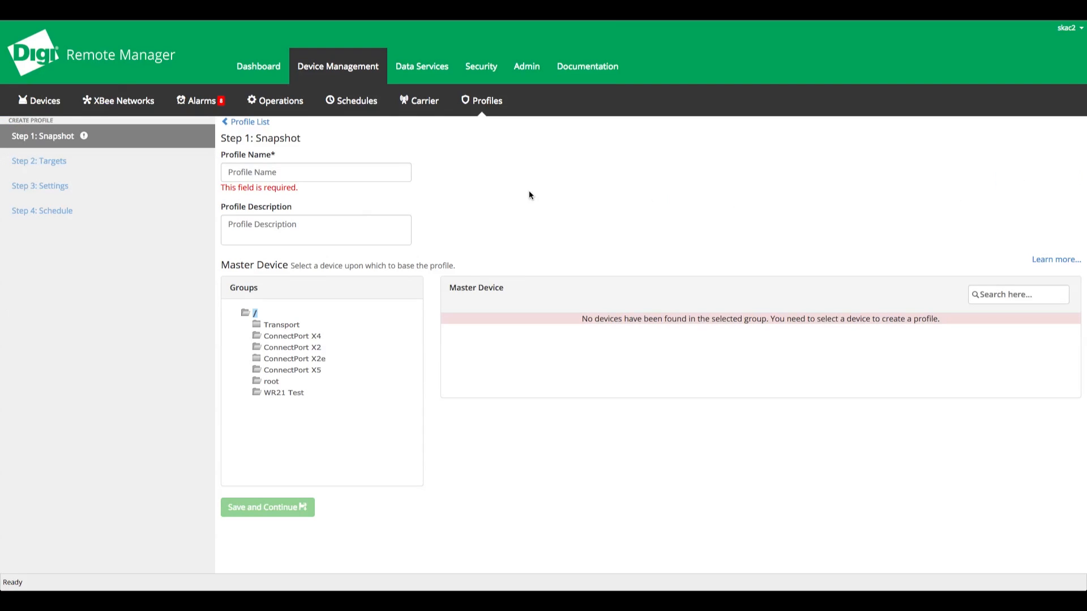
{"action": "type", "text": "Demo"}
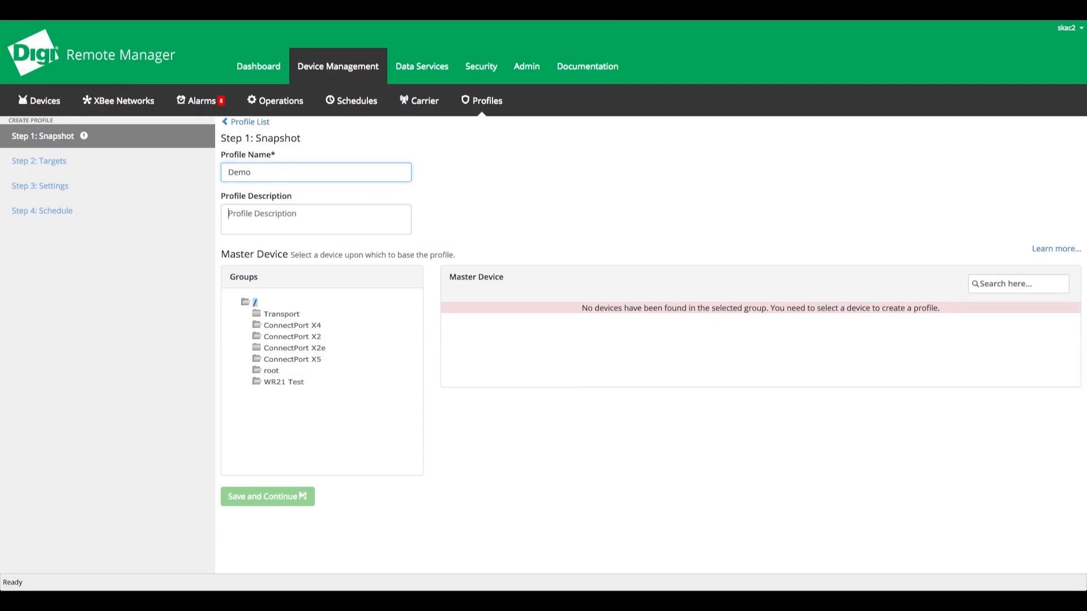
{"action": "type", "text": "Demo"}
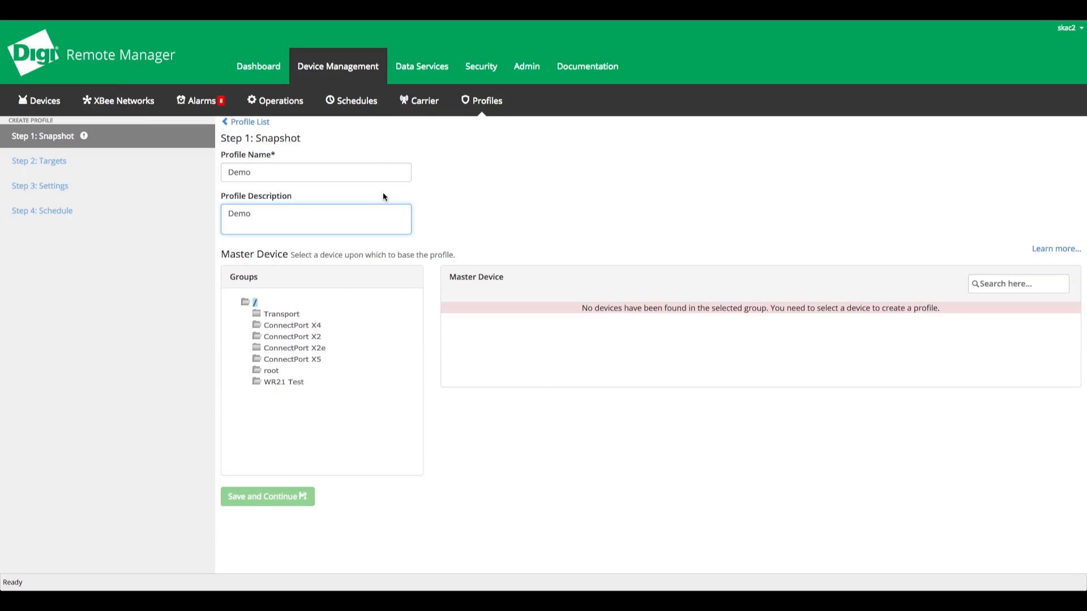
{"action": "left_click", "coordinate": [286, 381]}
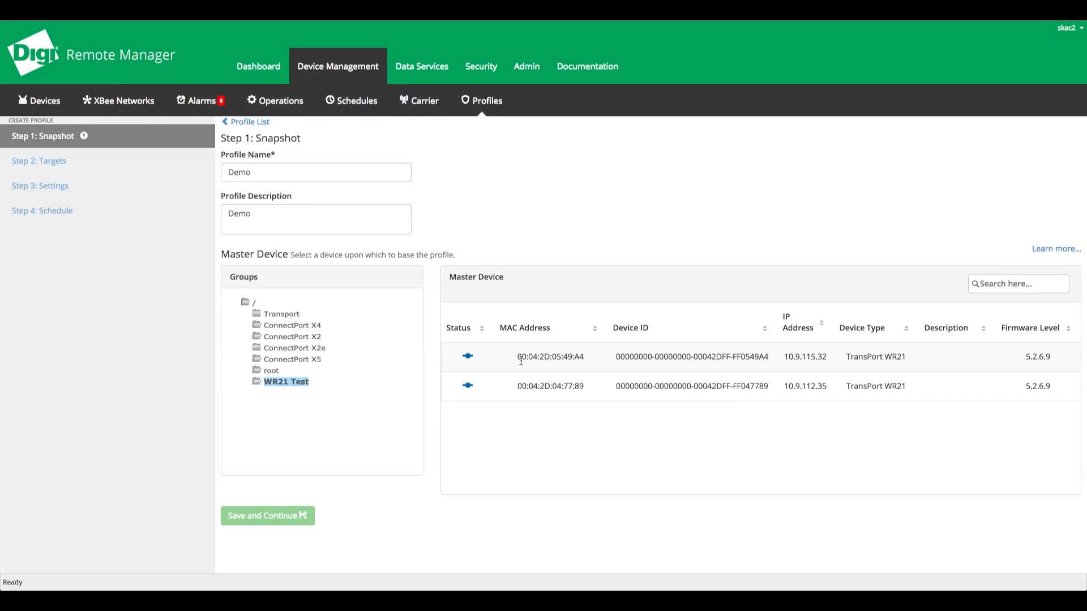
{"action": "left_click", "coordinate": [550, 356]}
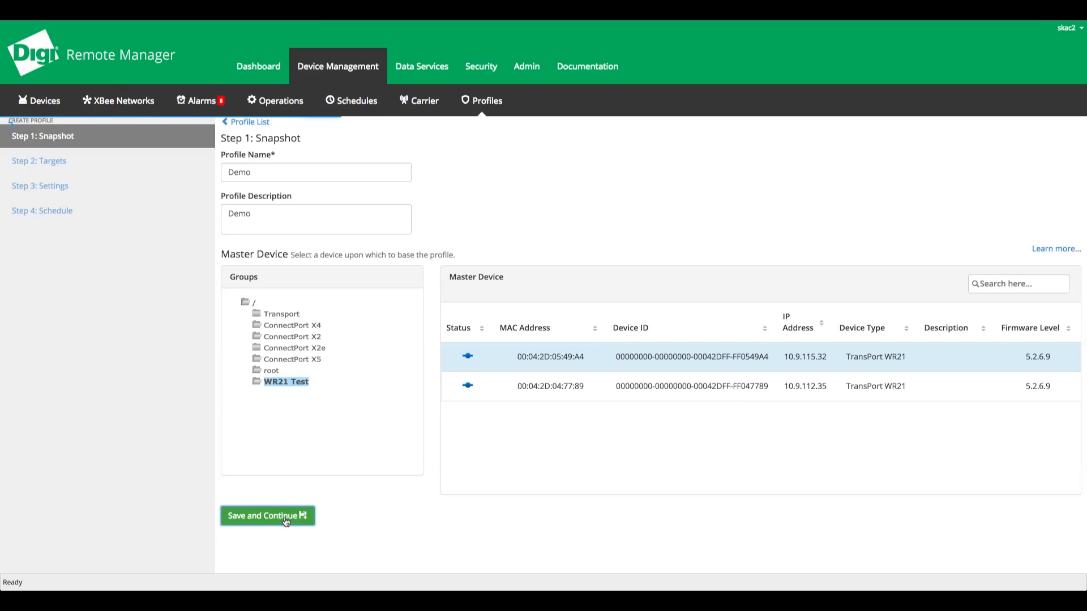
Target the Demo profile at the ConnectPort X4 and X2 groups and continue to sync settings
{"action": "left_click", "coordinate": [267, 516]}
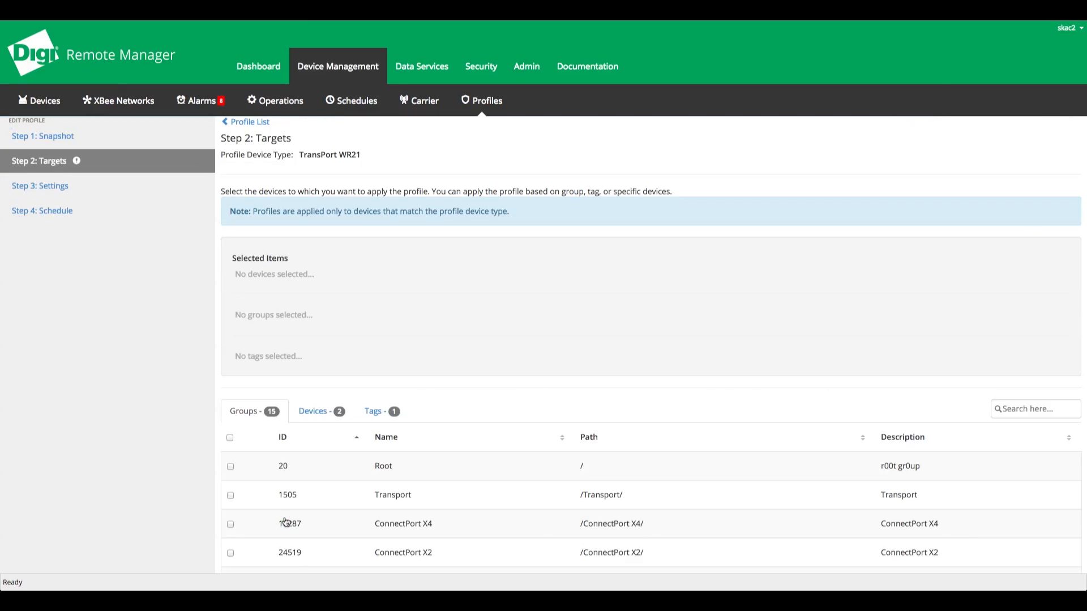
{"action": "scroll", "scroll_direction": "down", "scroll_amount": 3}
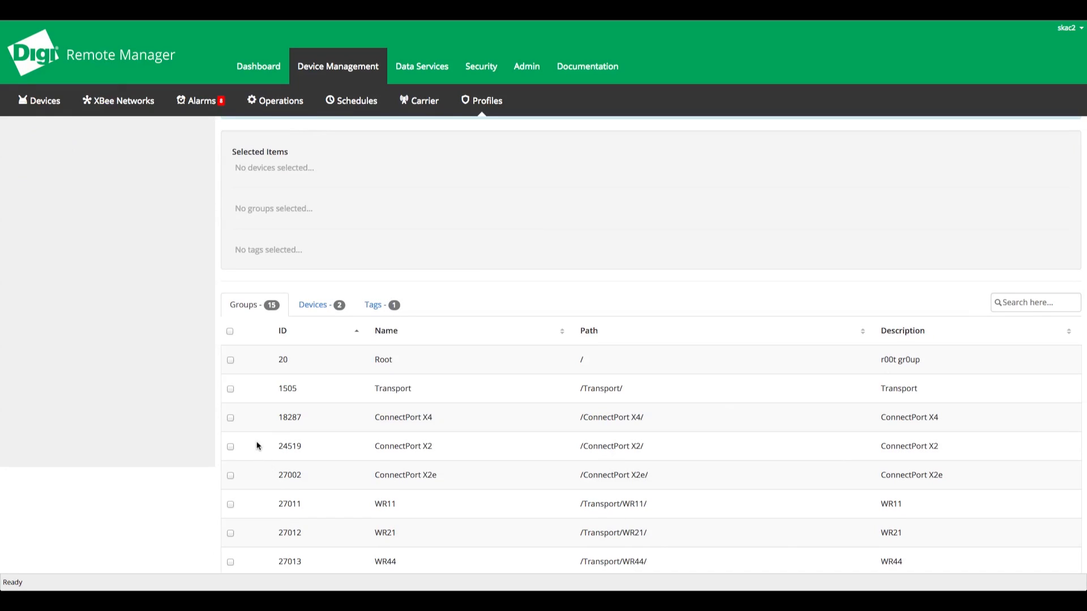
{"action": "left_click", "coordinate": [230, 446]}
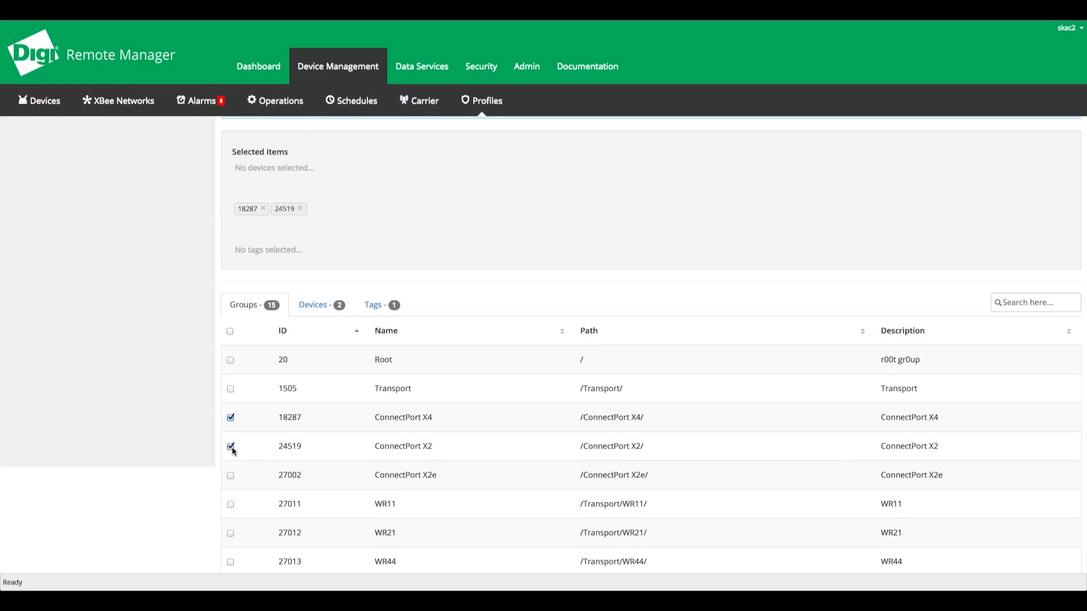
{"action": "scroll", "scroll_direction": "down", "scroll_amount": 3}
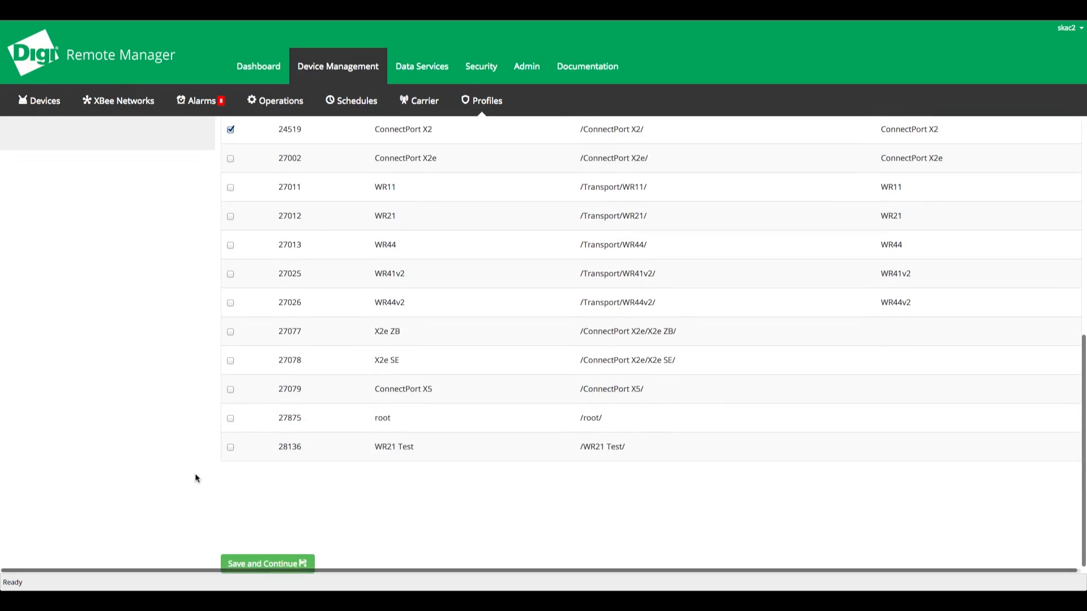
{"action": "left_click", "coordinate": [268, 563]}
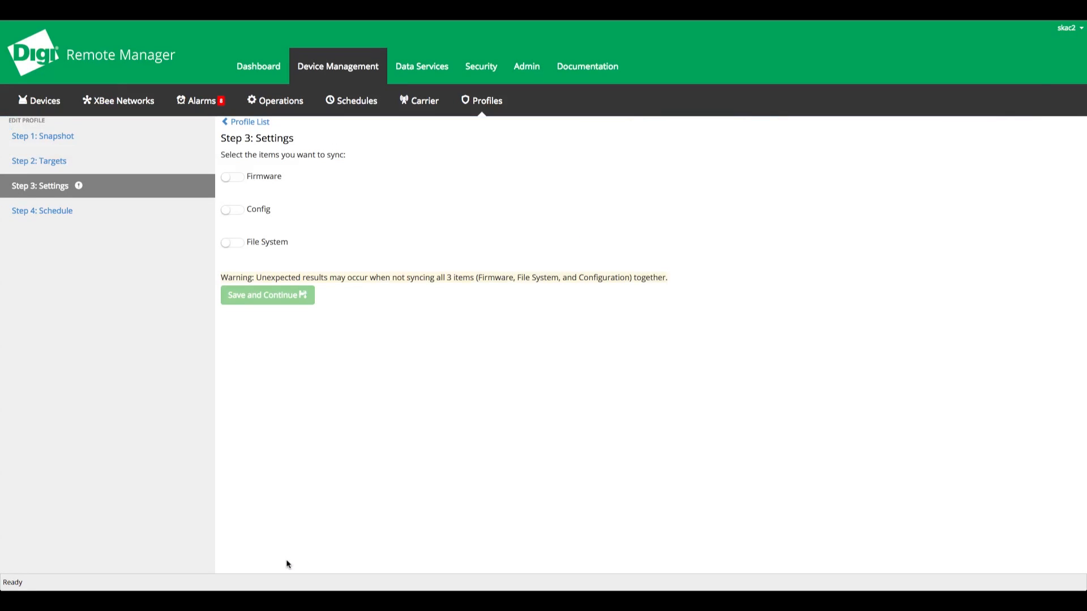
{"action": "mouse_move", "coordinate": [231, 182]}
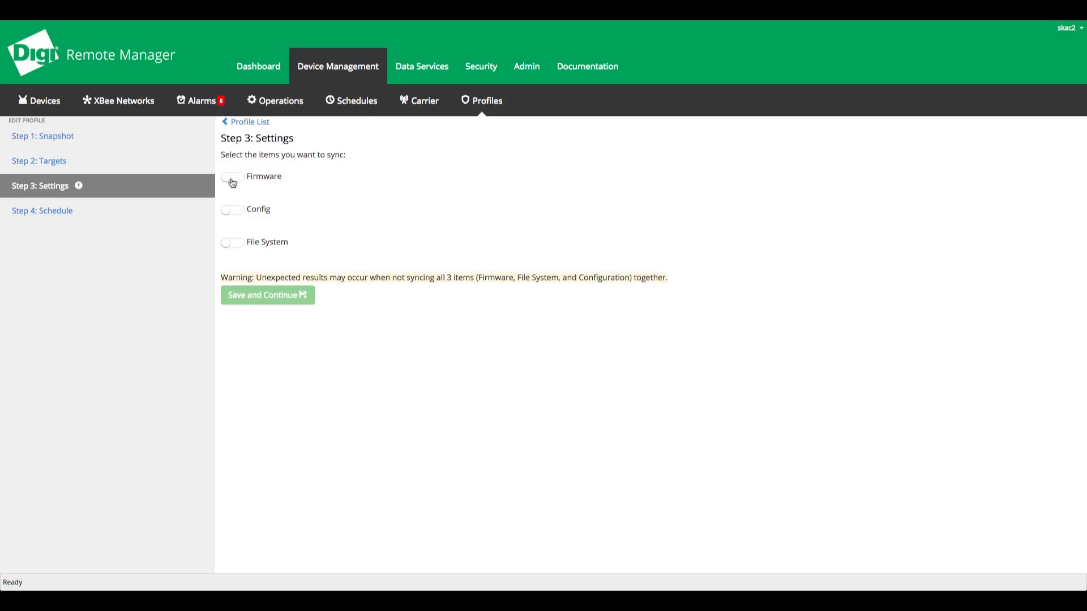
Enable Config syncing with all RCI parameter categories and continue to scheduling
{"action": "left_click", "coordinate": [231, 177]}
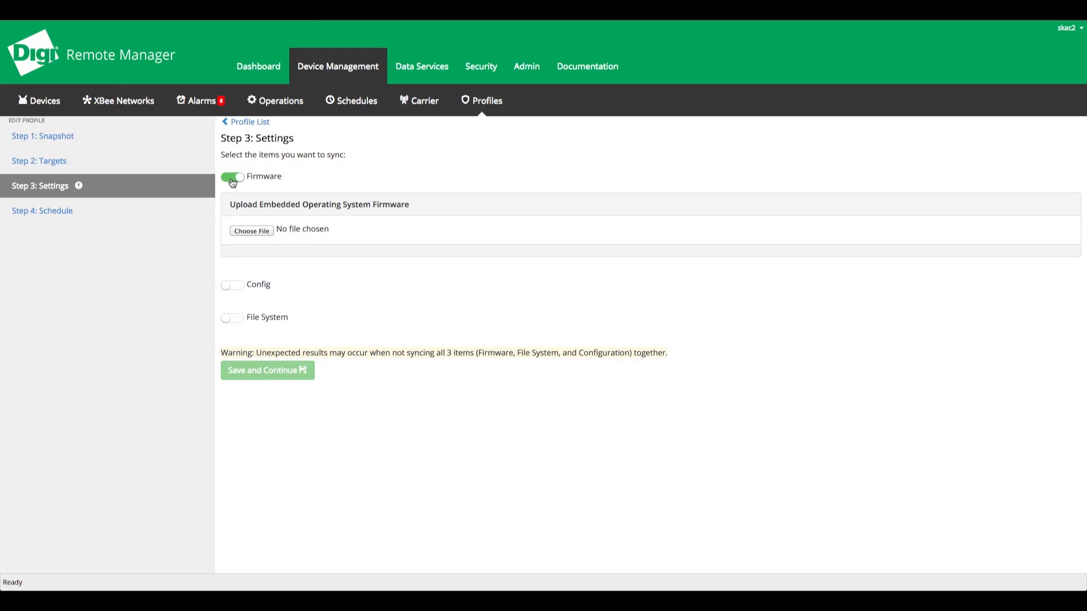
{"action": "left_click", "coordinate": [232, 210]}
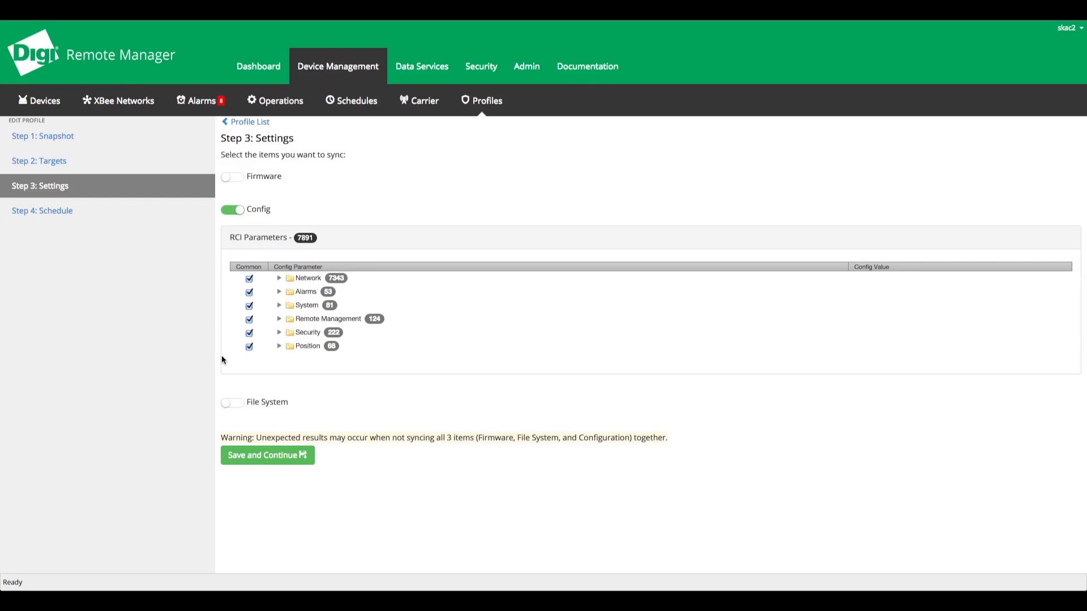
{"action": "left_click", "coordinate": [267, 456]}
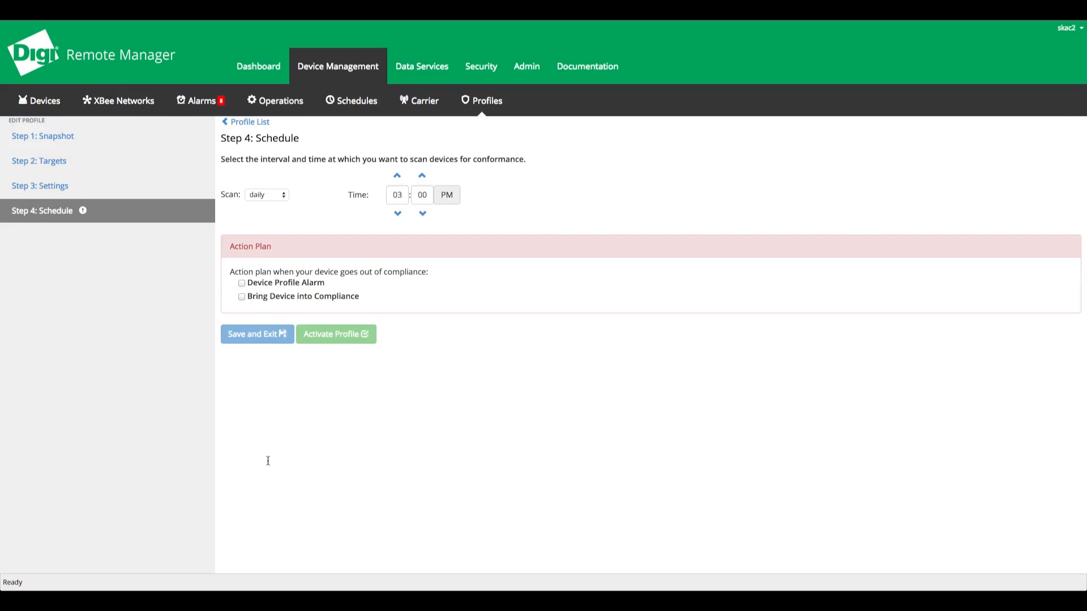
Schedule weekly Tuesday 4:00 PM scans with a device profile alarm and activate Demo
{"action": "left_click", "coordinate": [265, 195]}
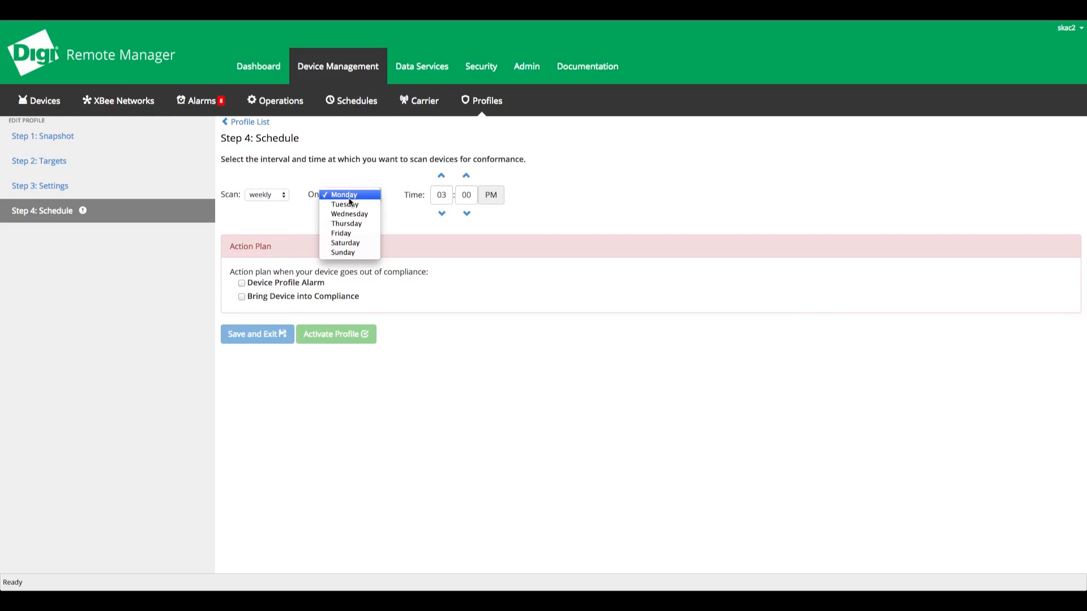
{"action": "left_click", "coordinate": [344, 204]}
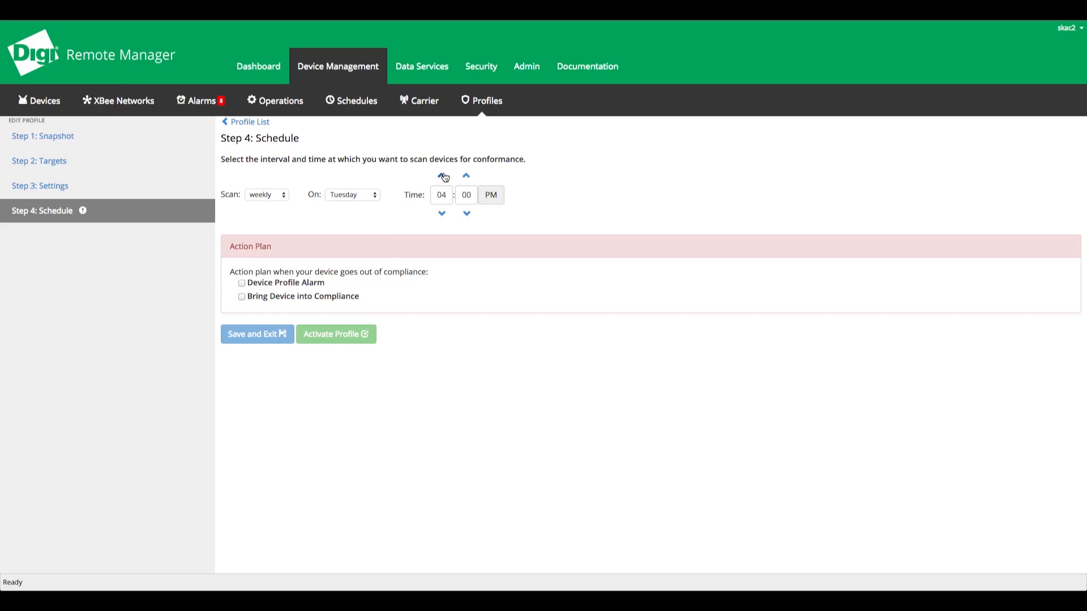
{"action": "left_click", "coordinate": [242, 285]}
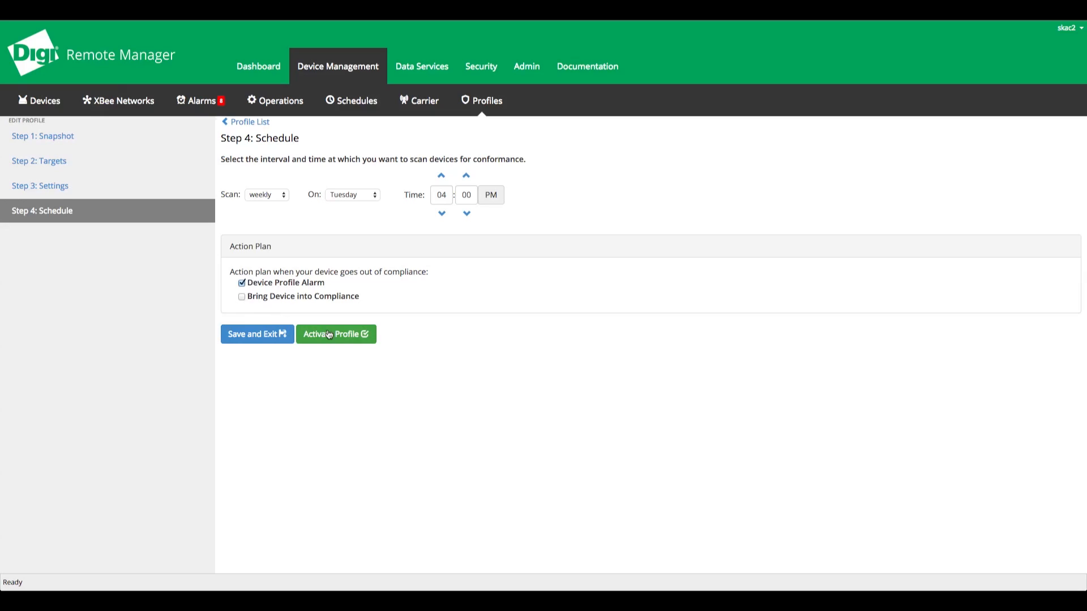
{"action": "left_click", "coordinate": [336, 334]}
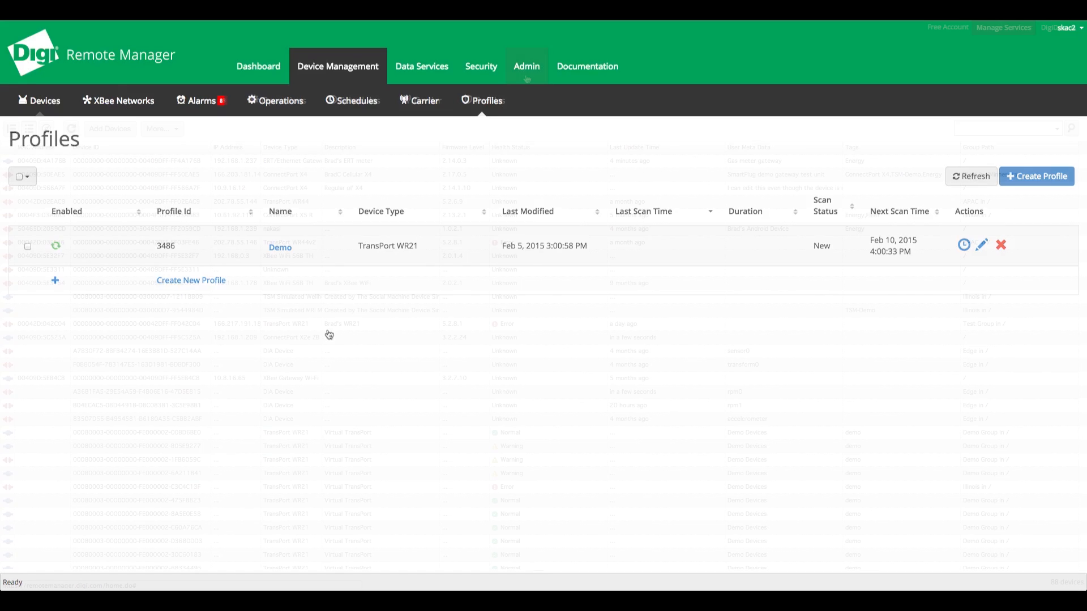
Save notification 'Profile Notification', description 'Test', alerting on Device Profile alarms
{"action": "left_click", "coordinate": [526, 66]}
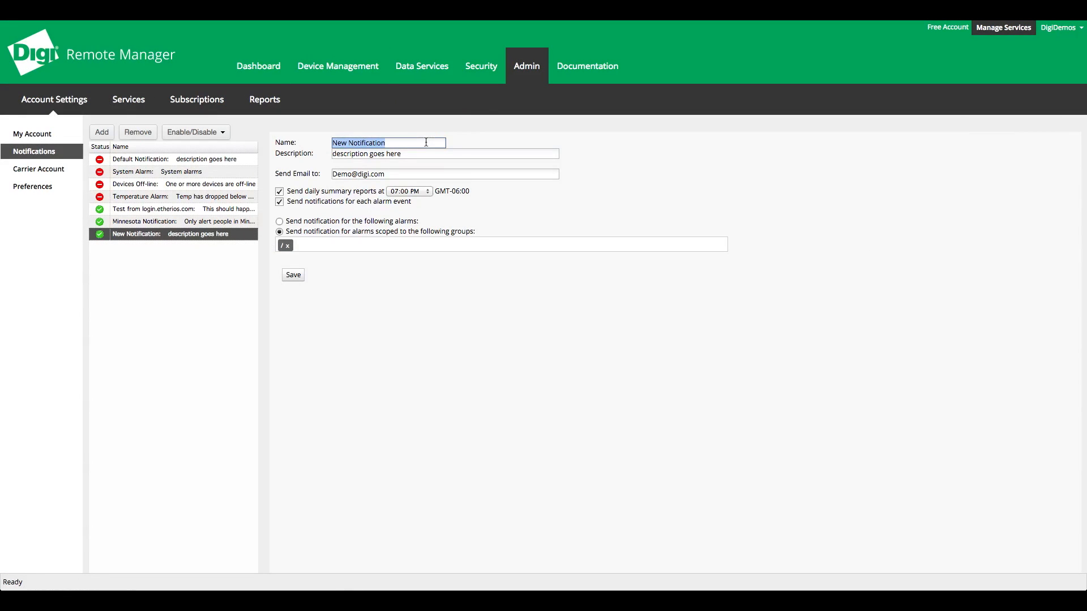
{"action": "type", "text": "Profile Notifi"}
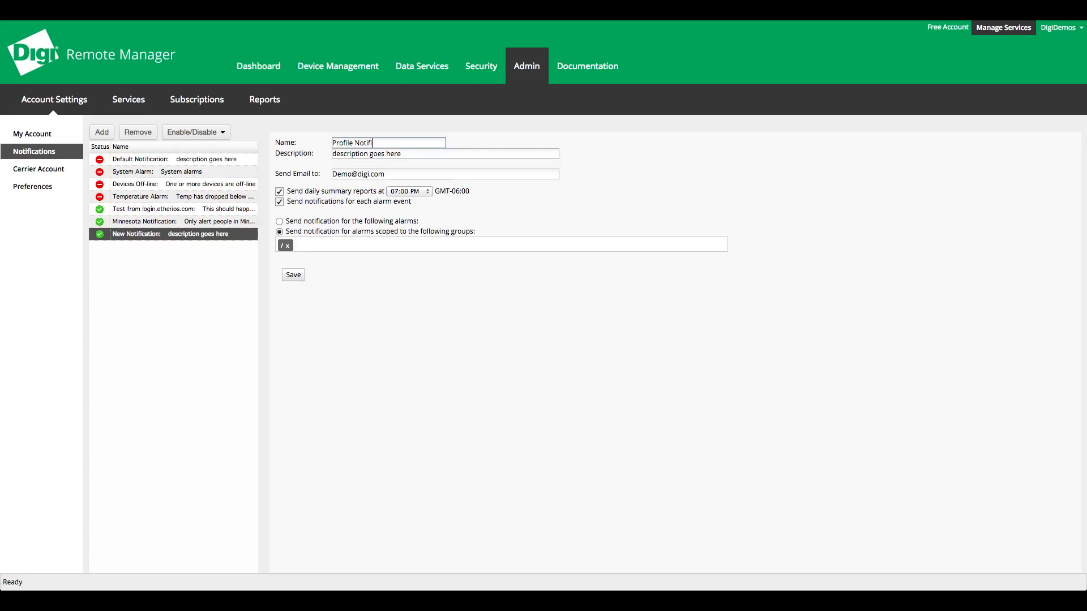
{"action": "type", "text": "Test"}
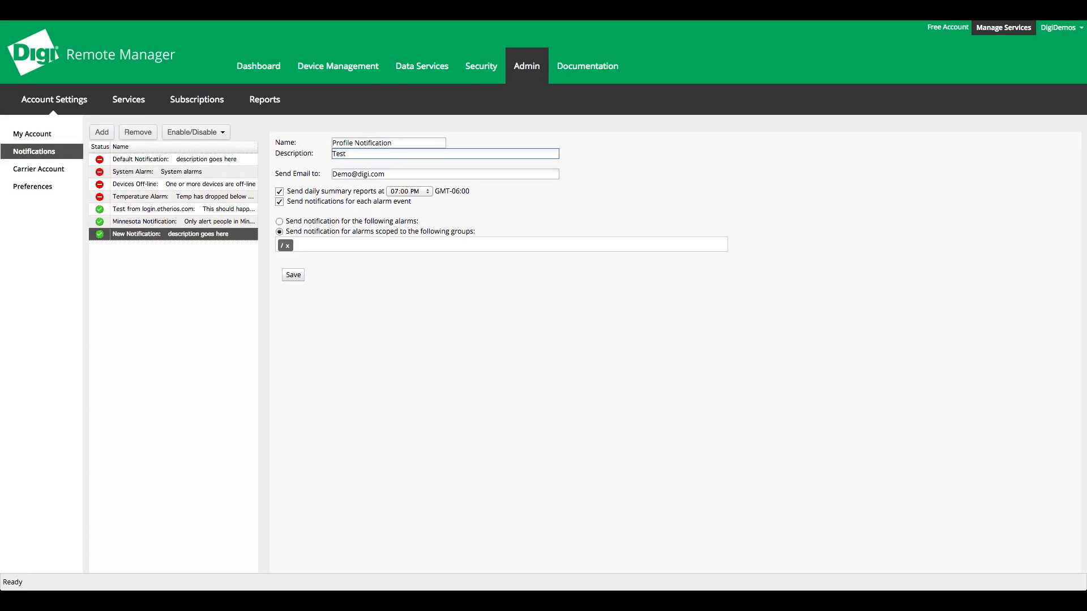
{"action": "left_click", "coordinate": [280, 221]}
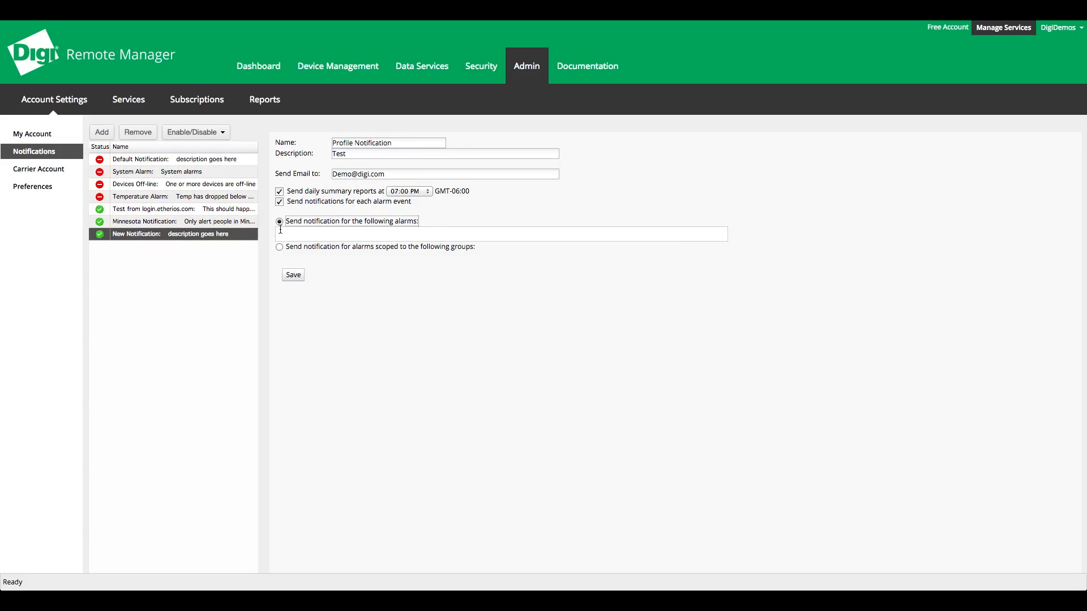
{"action": "type", "text": "profile"}
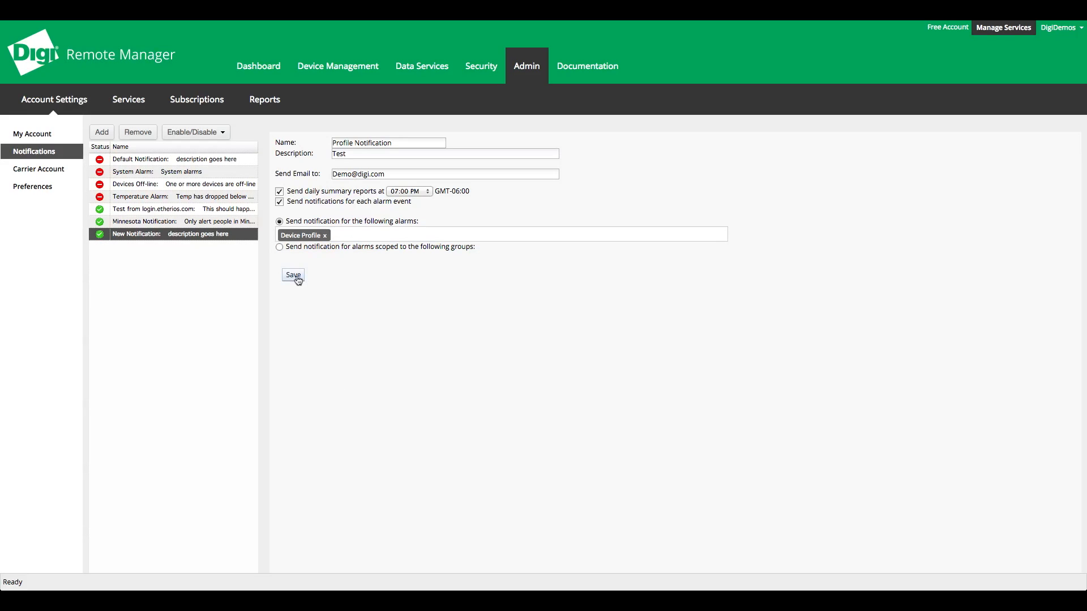
{"action": "left_click", "coordinate": [587, 66]}
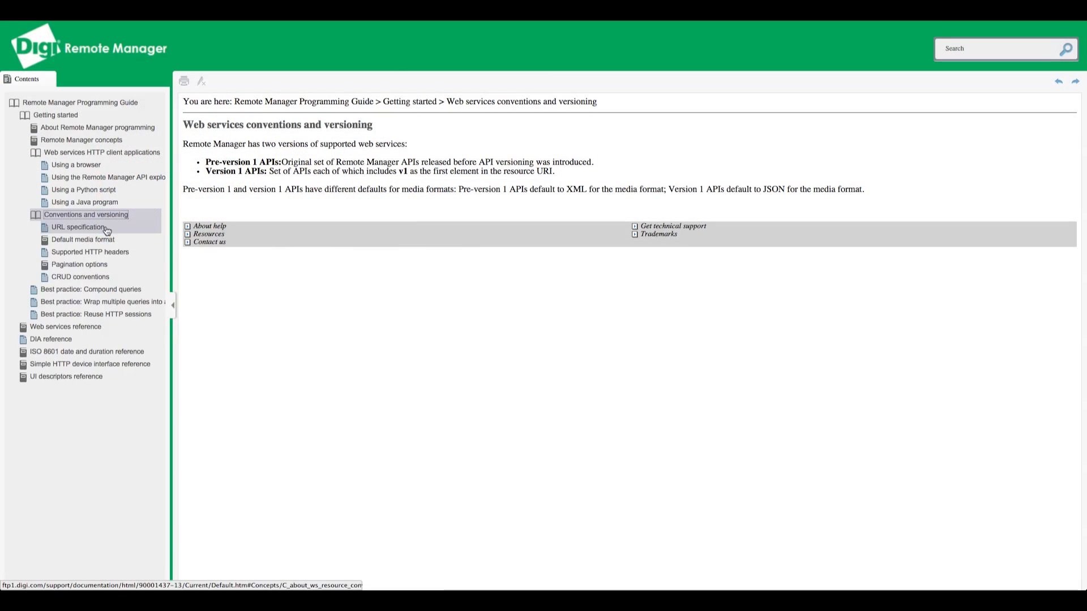
View the compound queries best-practice page, then the DIA reference page
{"action": "left_click", "coordinate": [91, 288]}
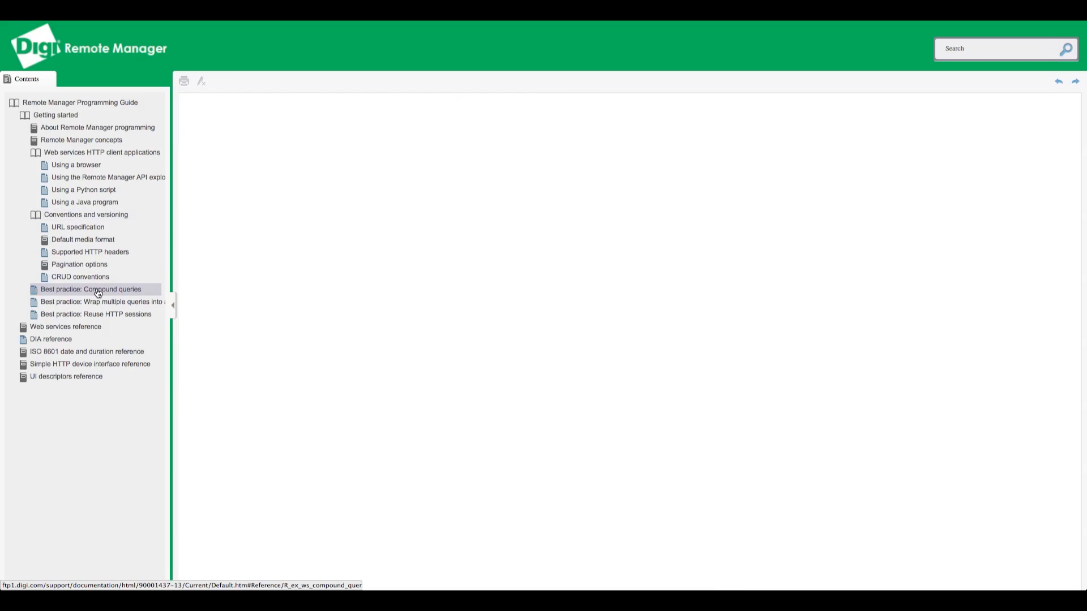
{"action": "left_click", "coordinate": [90, 289]}
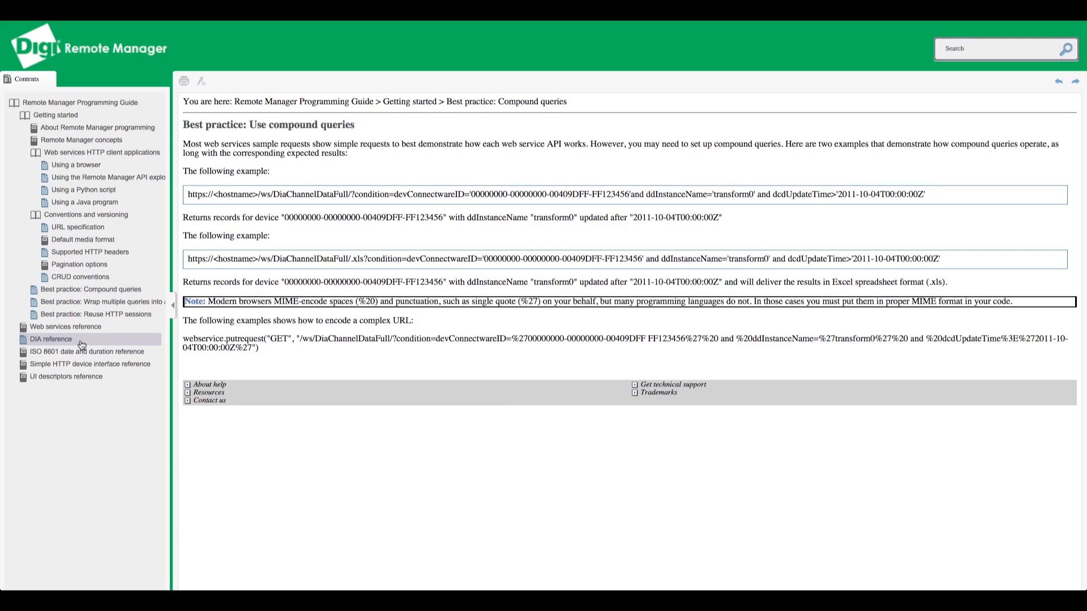
{"action": "left_click", "coordinate": [51, 339]}
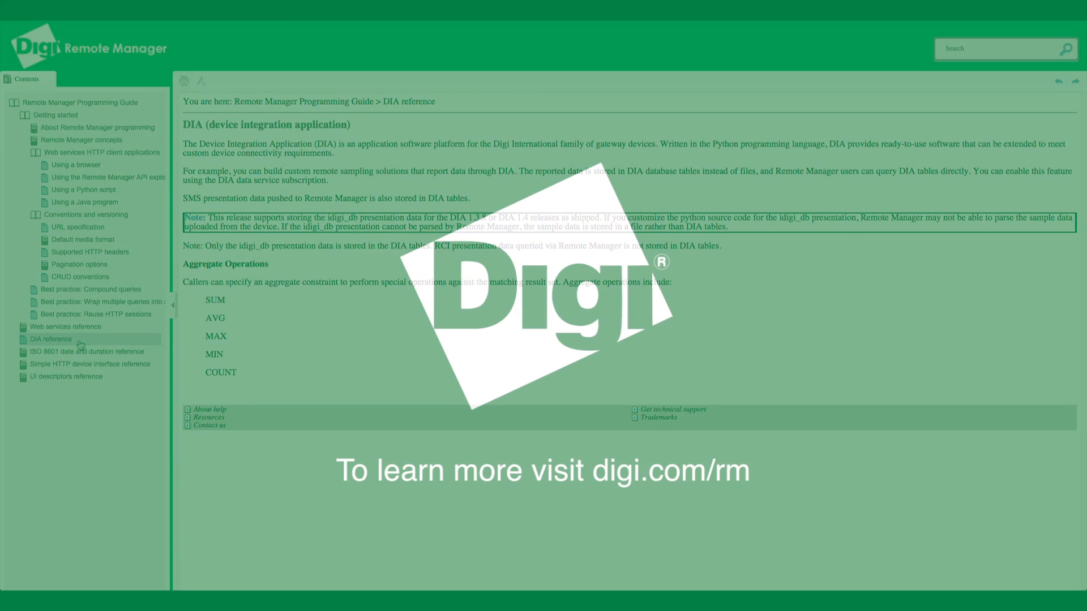